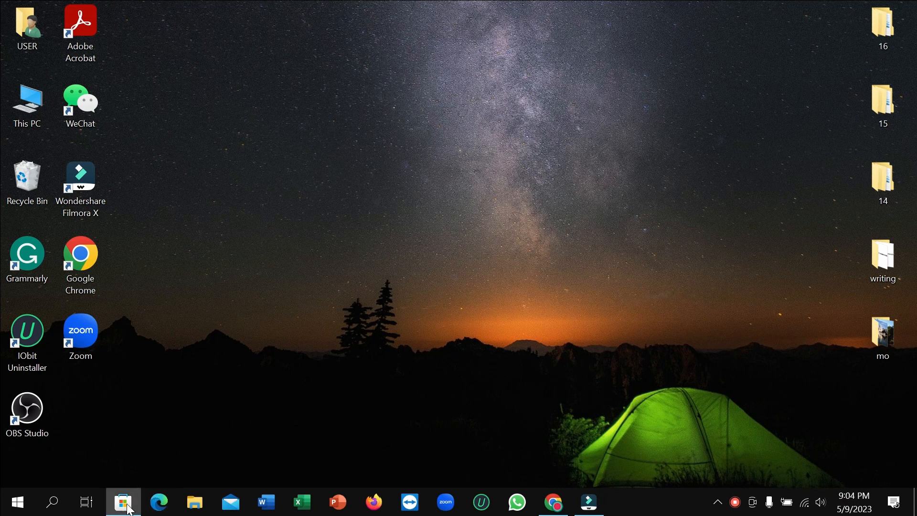
Launch Microsoft Store from its taskbar icon.
click(123, 502)
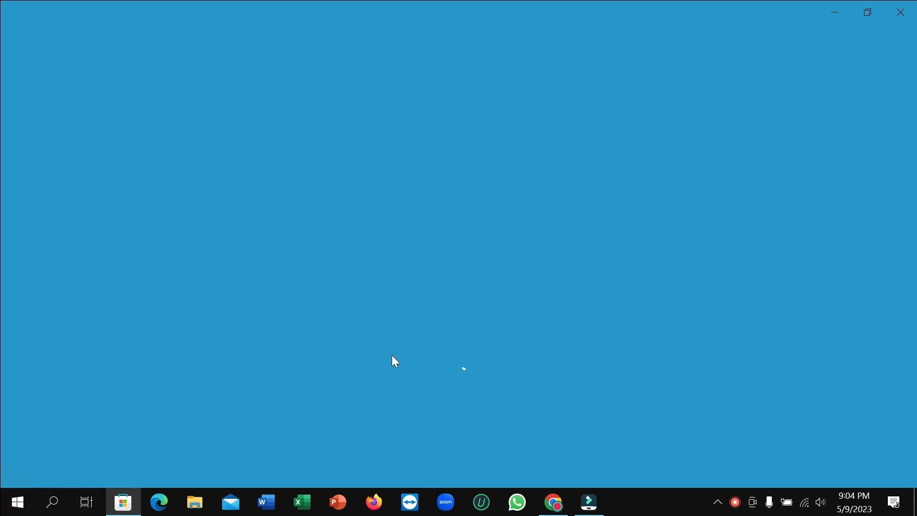
Scroll down the Top free apps grid on the Store home page.
click(122, 502)
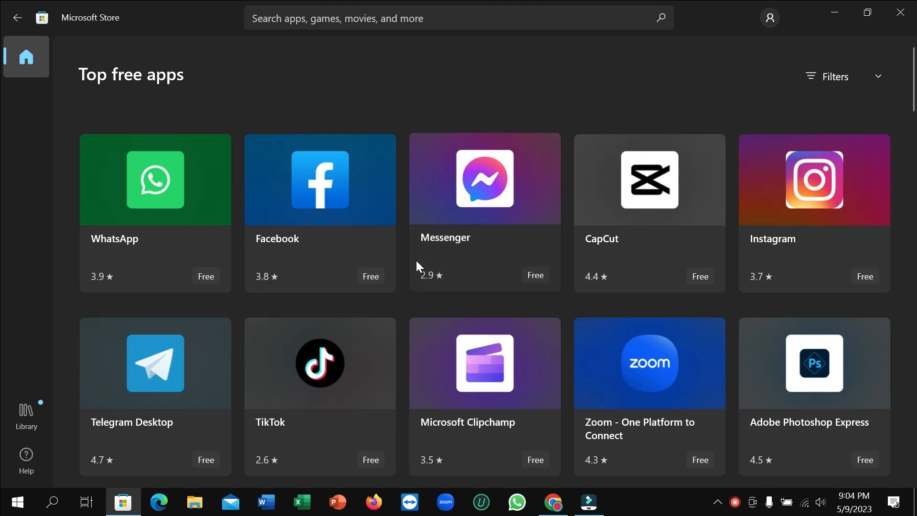
scroll(down, 3)
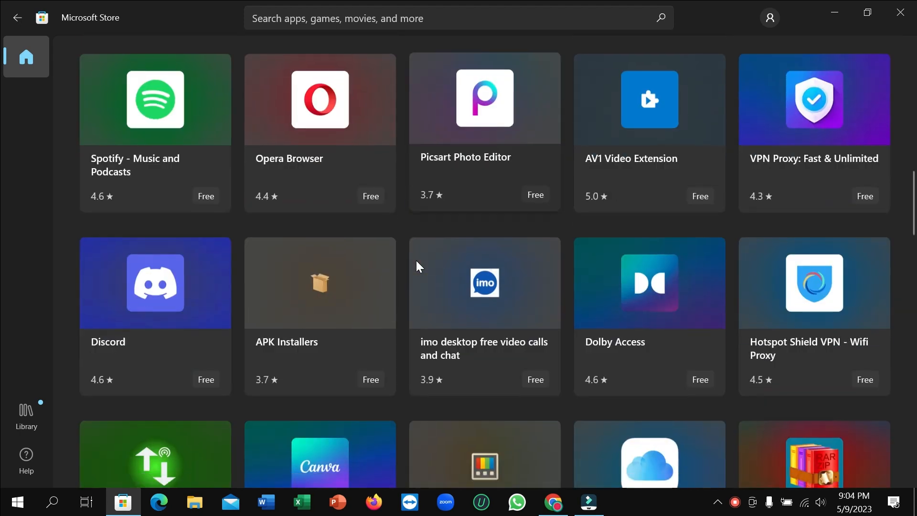
scroll(down, 3)
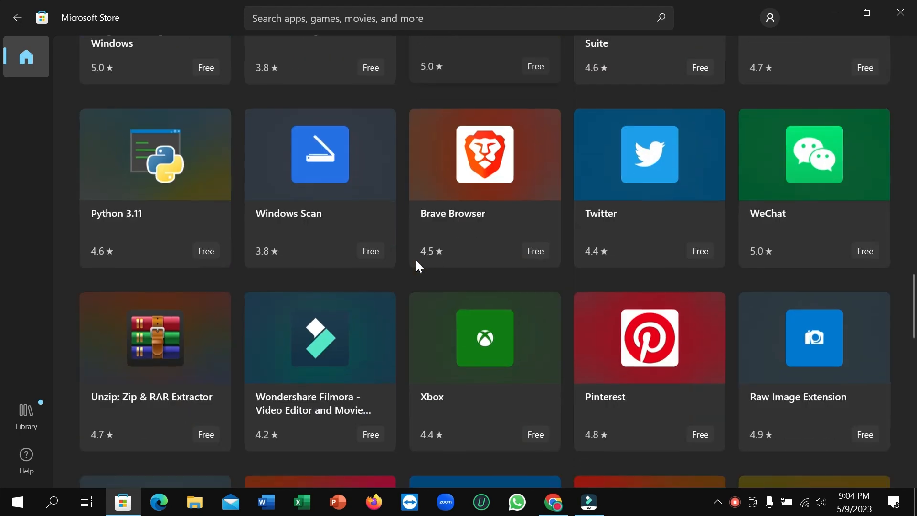
scroll(down, 3)
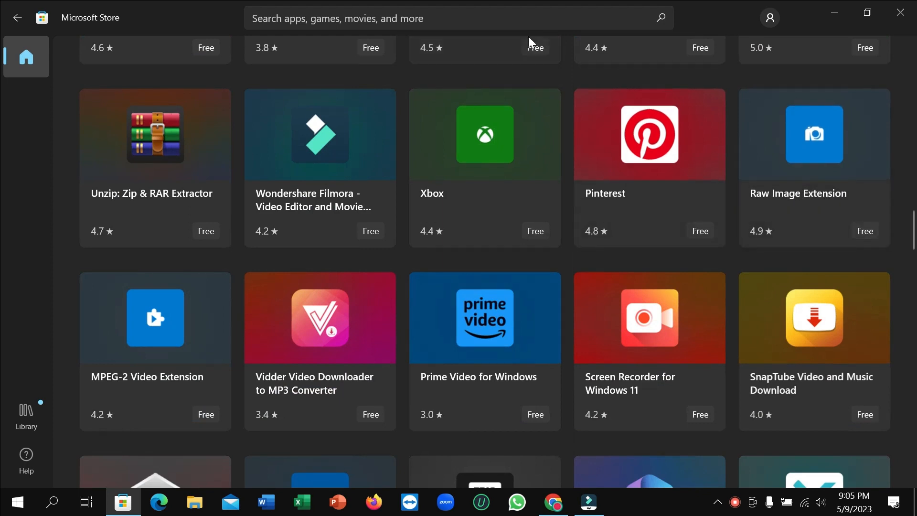
Search the Store for 'raw image' and open the Raw Image Extension result.
click(456, 18)
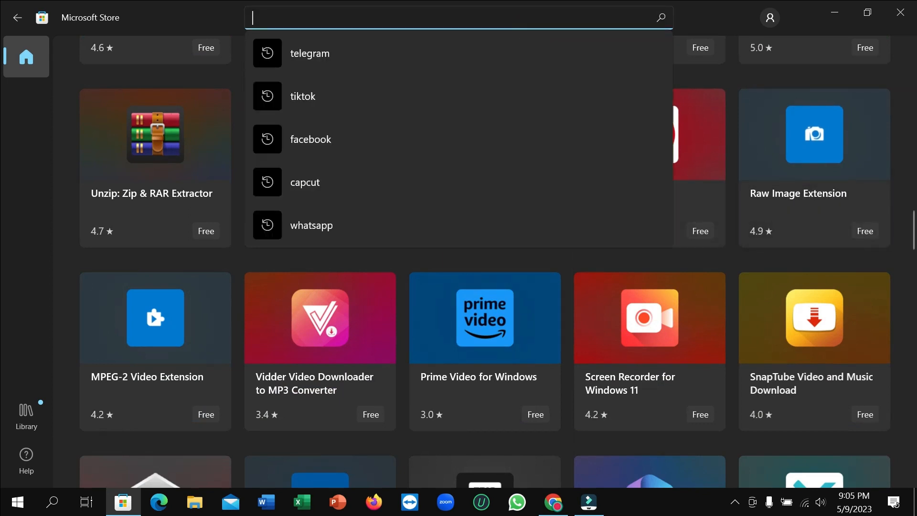
text(raw image)
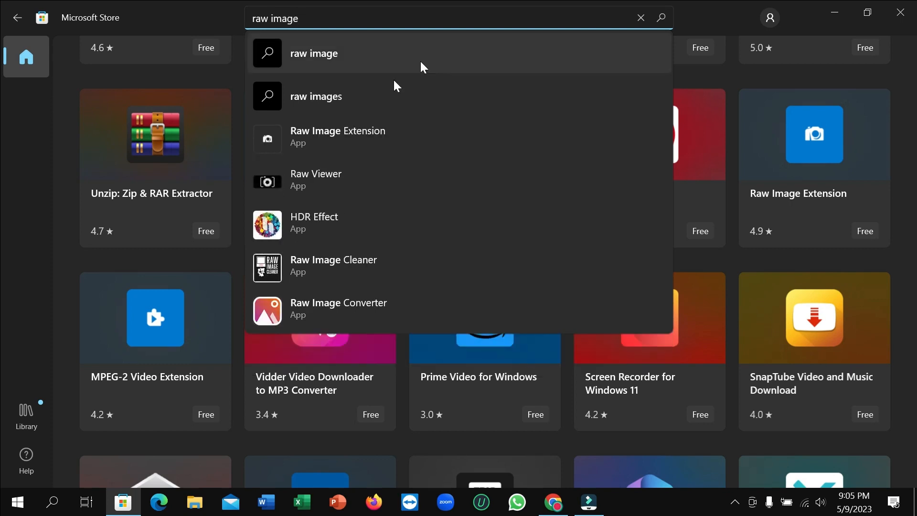
click(315, 53)
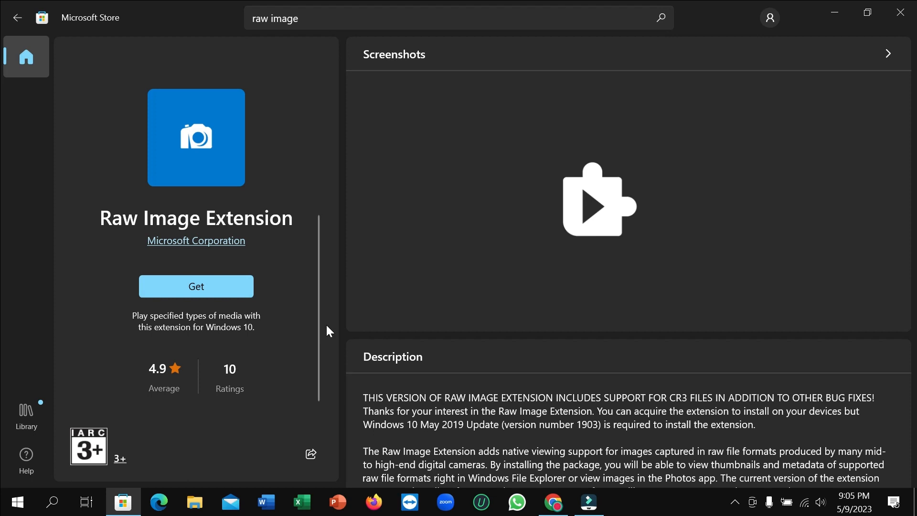
mouse_move(323, 366)
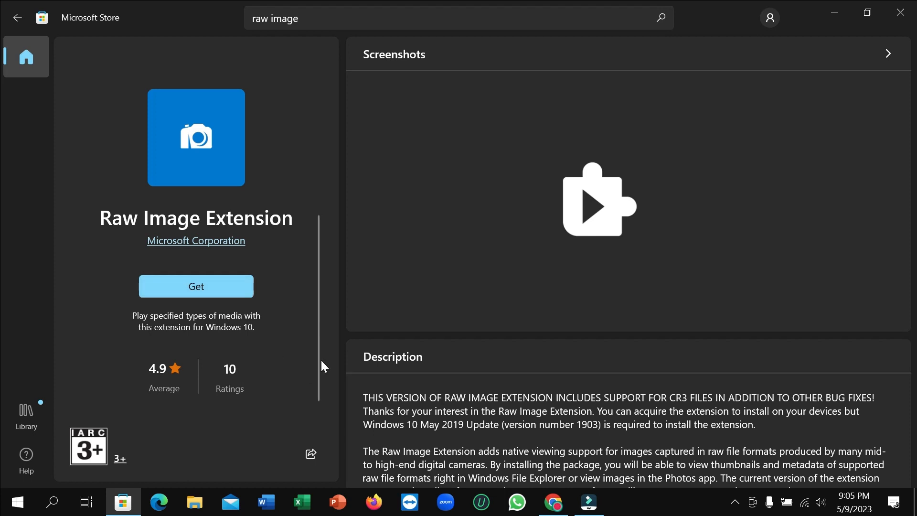
mouse_move(374, 326)
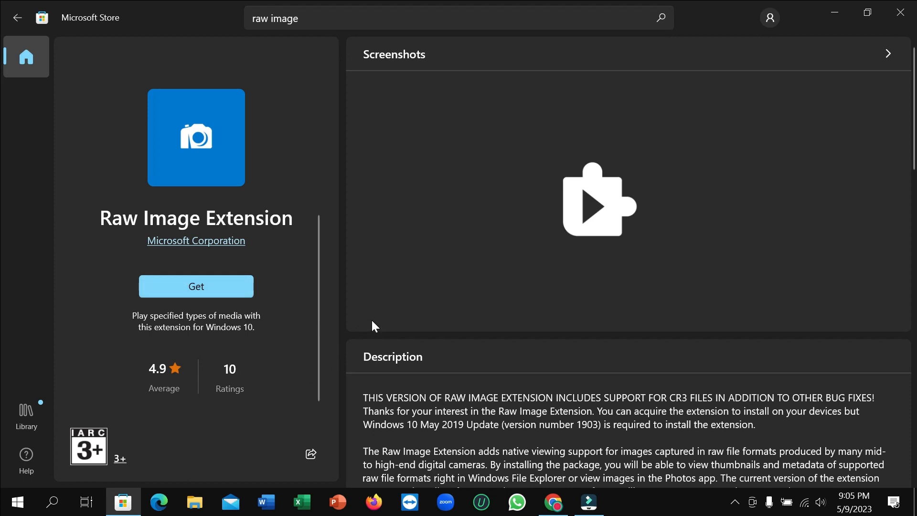